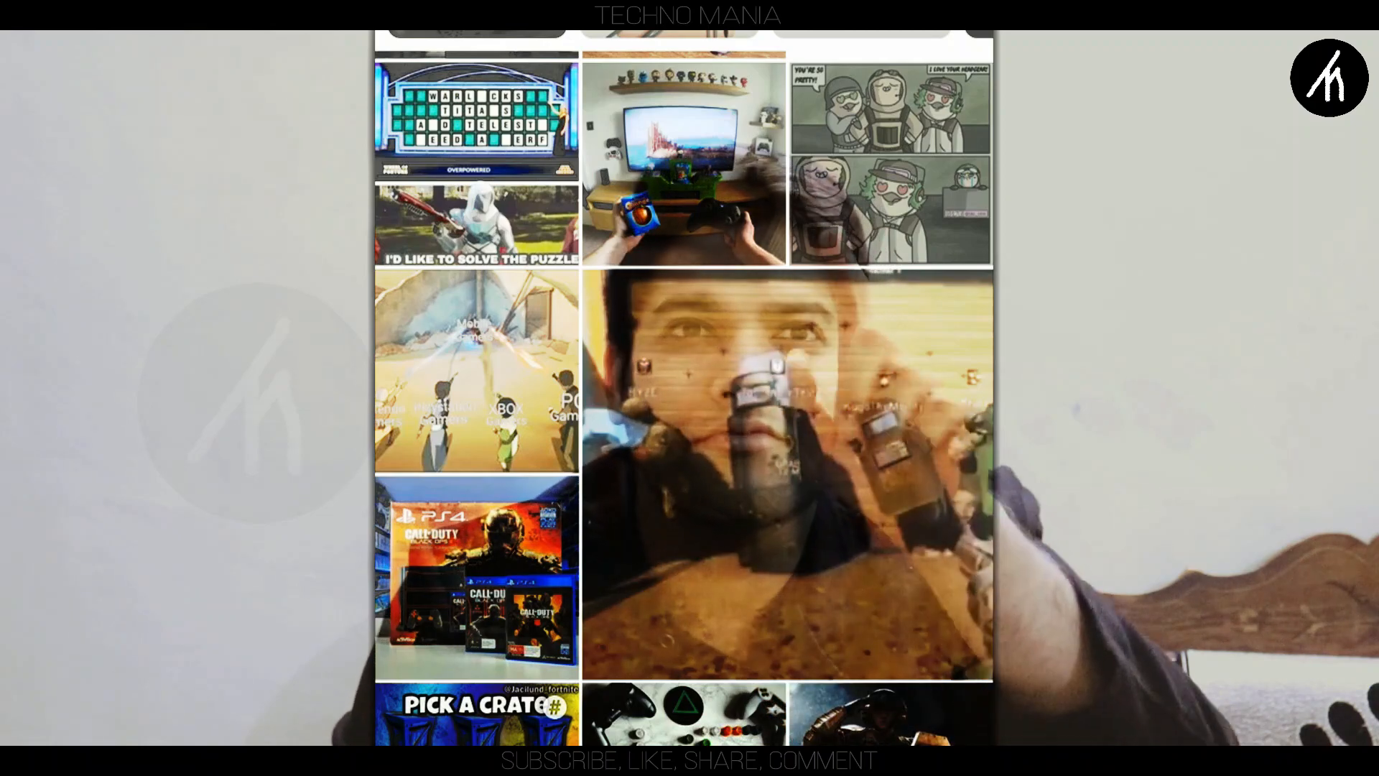
Scroll My Album to show the three imported clips, leaving the timeline empty
scroll(down, 3)
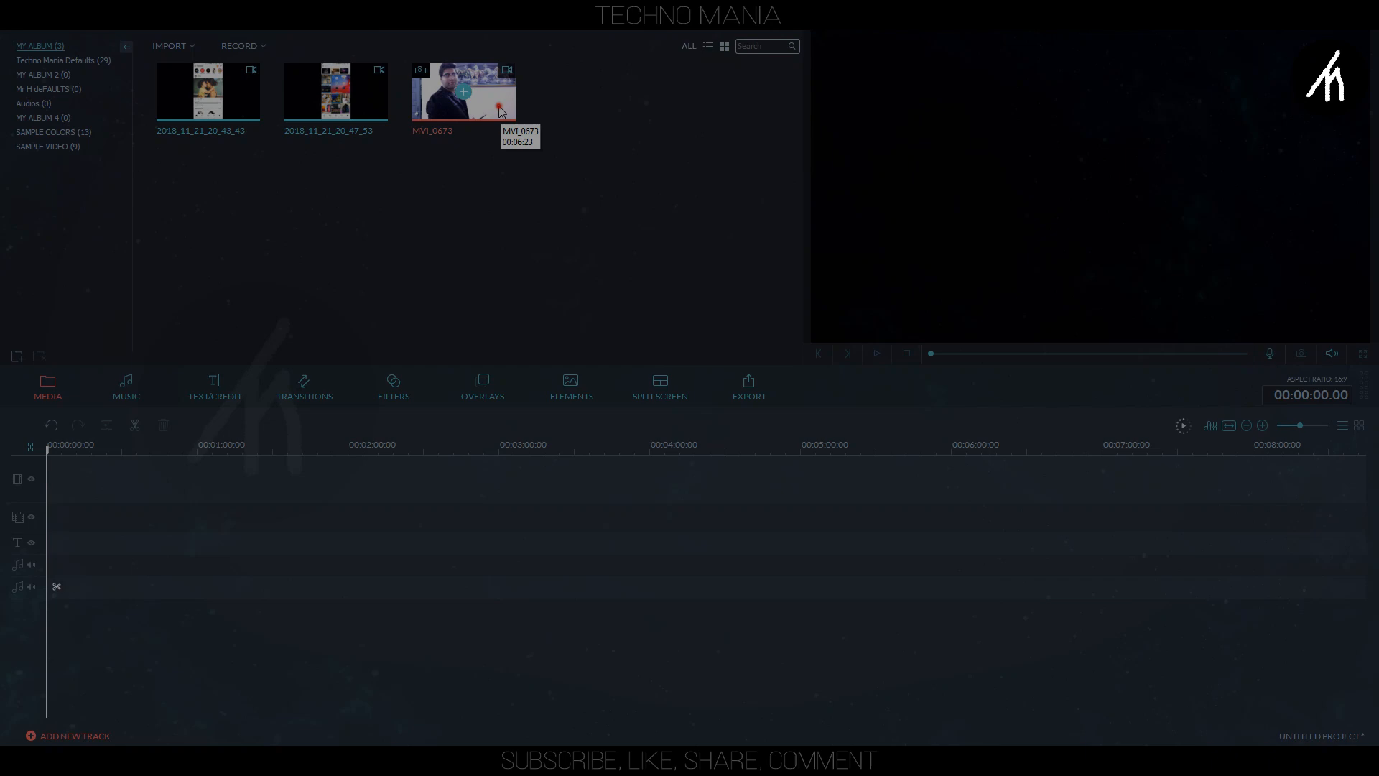
Place MVI_0673 on the video track and preview a later moment
drag(463, 92, 528, 477)
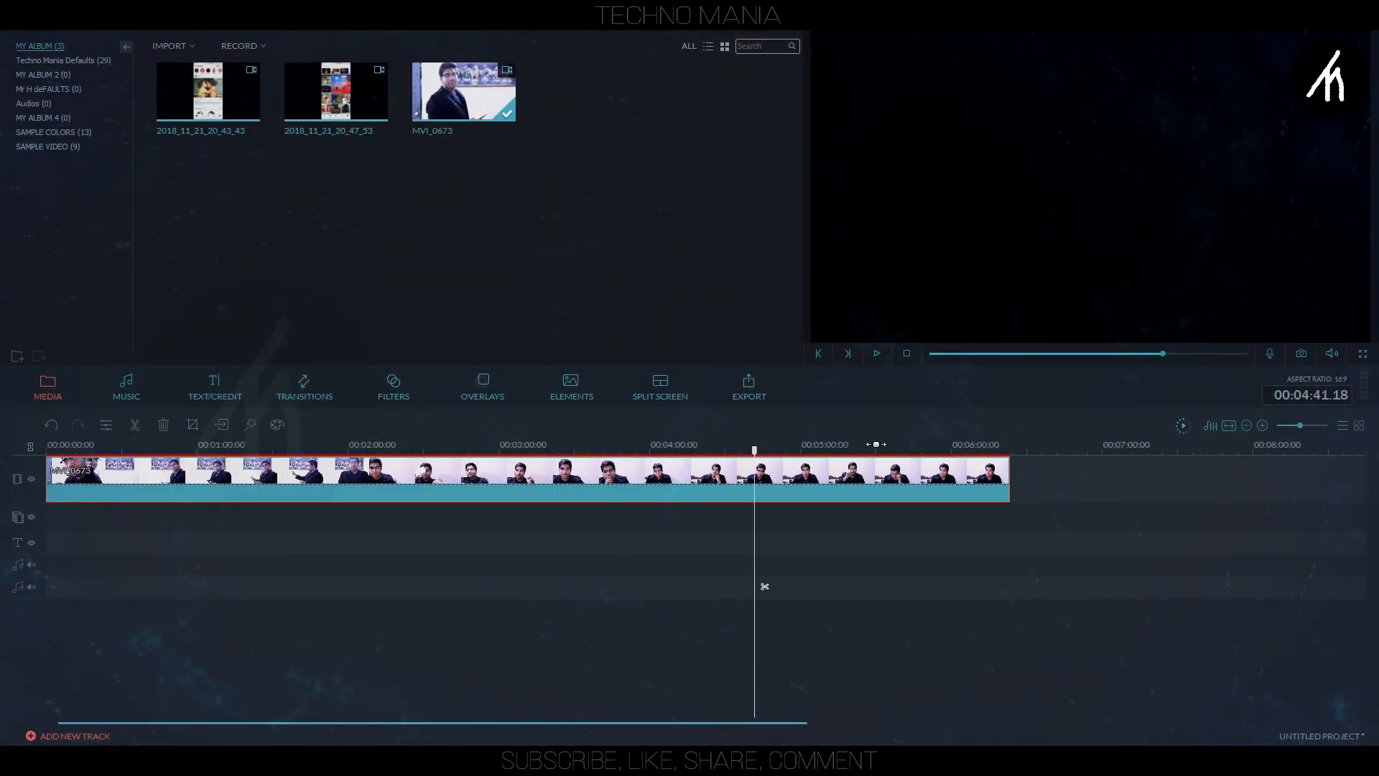
click(903, 448)
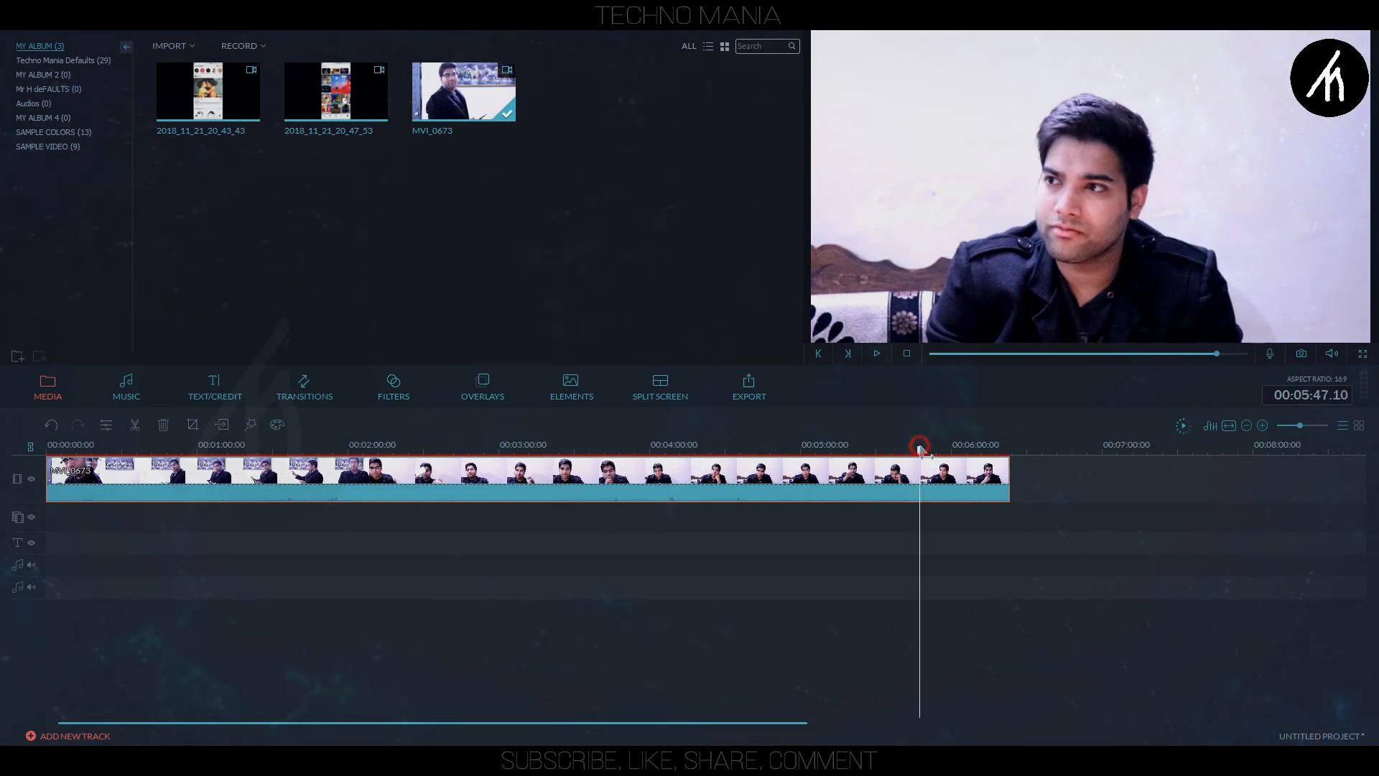
click(917, 447)
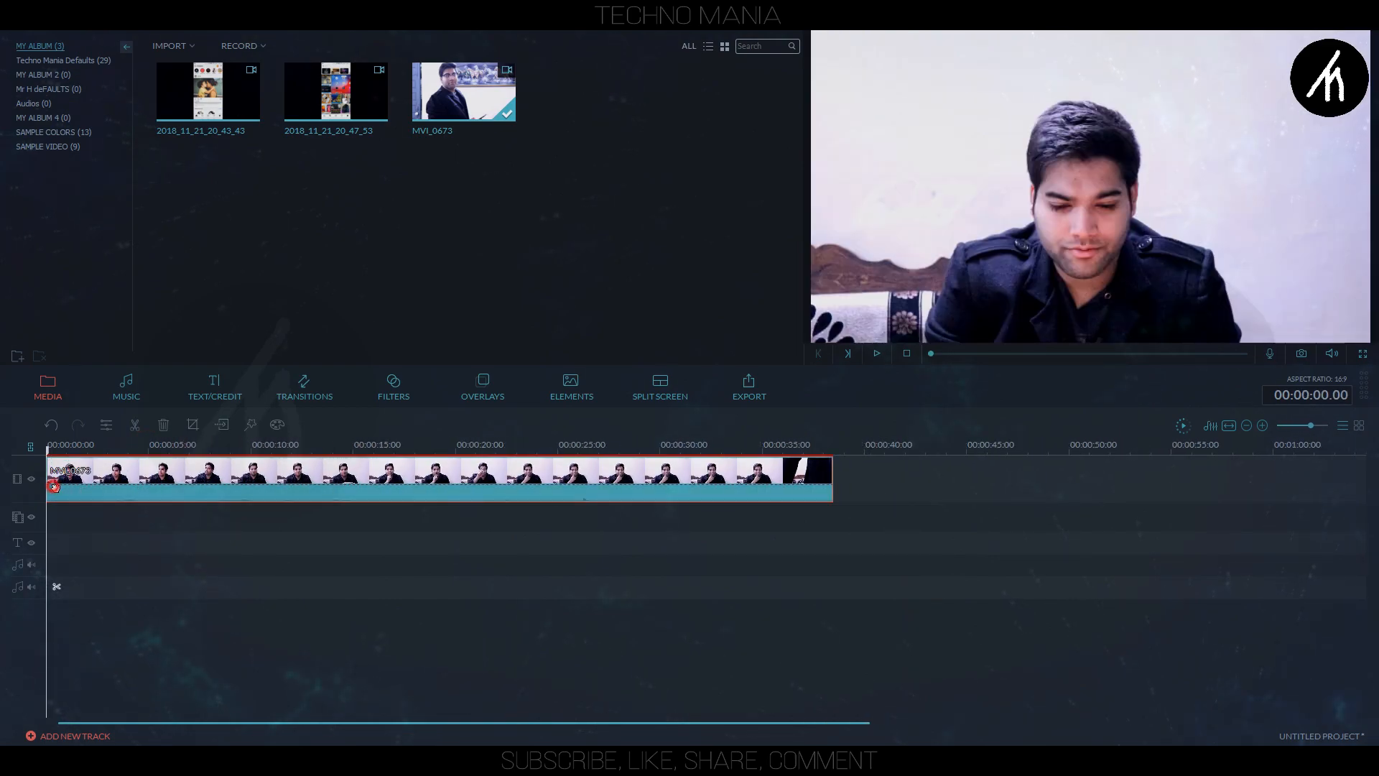
Lay the phone screen recording on the PIP track above MVI_0673
click(877, 353)
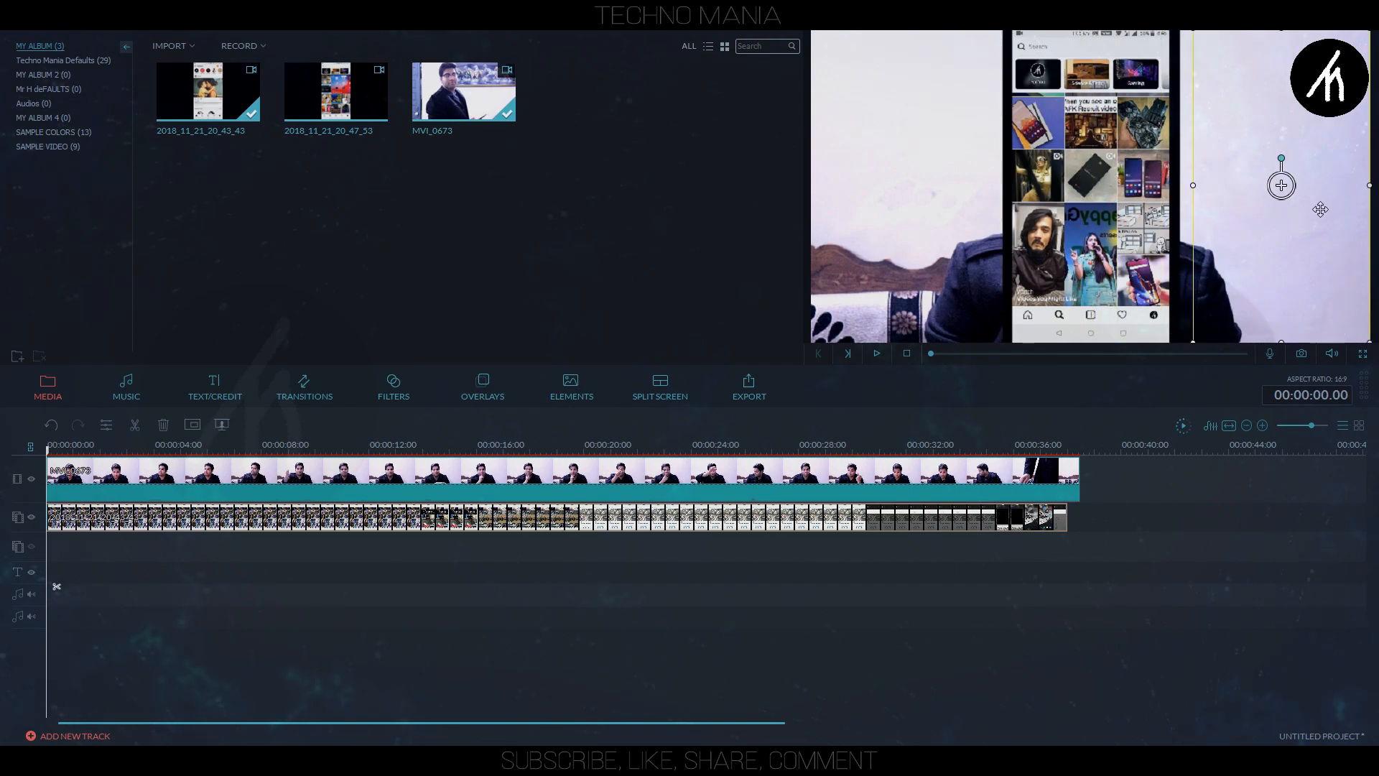
Shrink the phone overlay to a small PIP at the frame's right edge and confirm
click(875, 354)
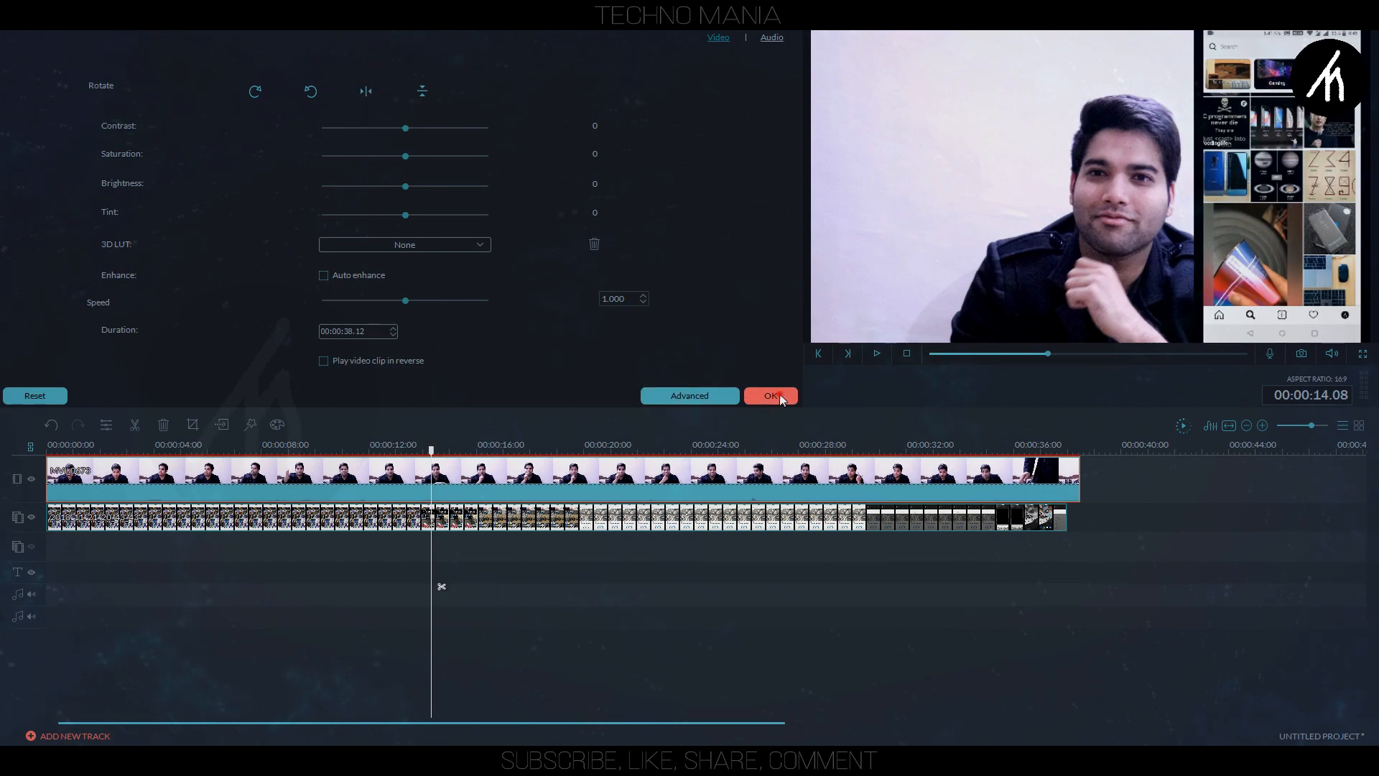
click(771, 395)
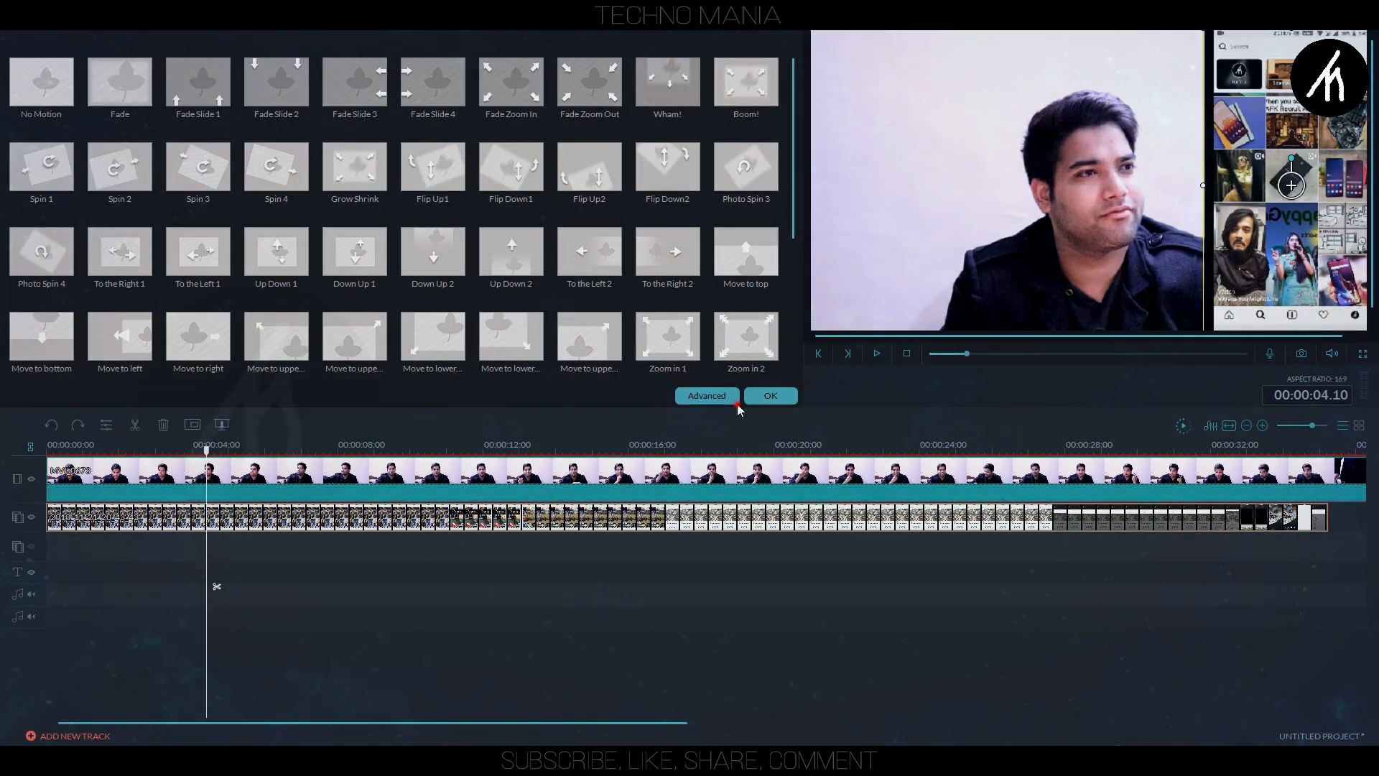
In Advanced PIP Edit, enable Make parts of the clip transparent and choose Hard Light blending
click(706, 395)
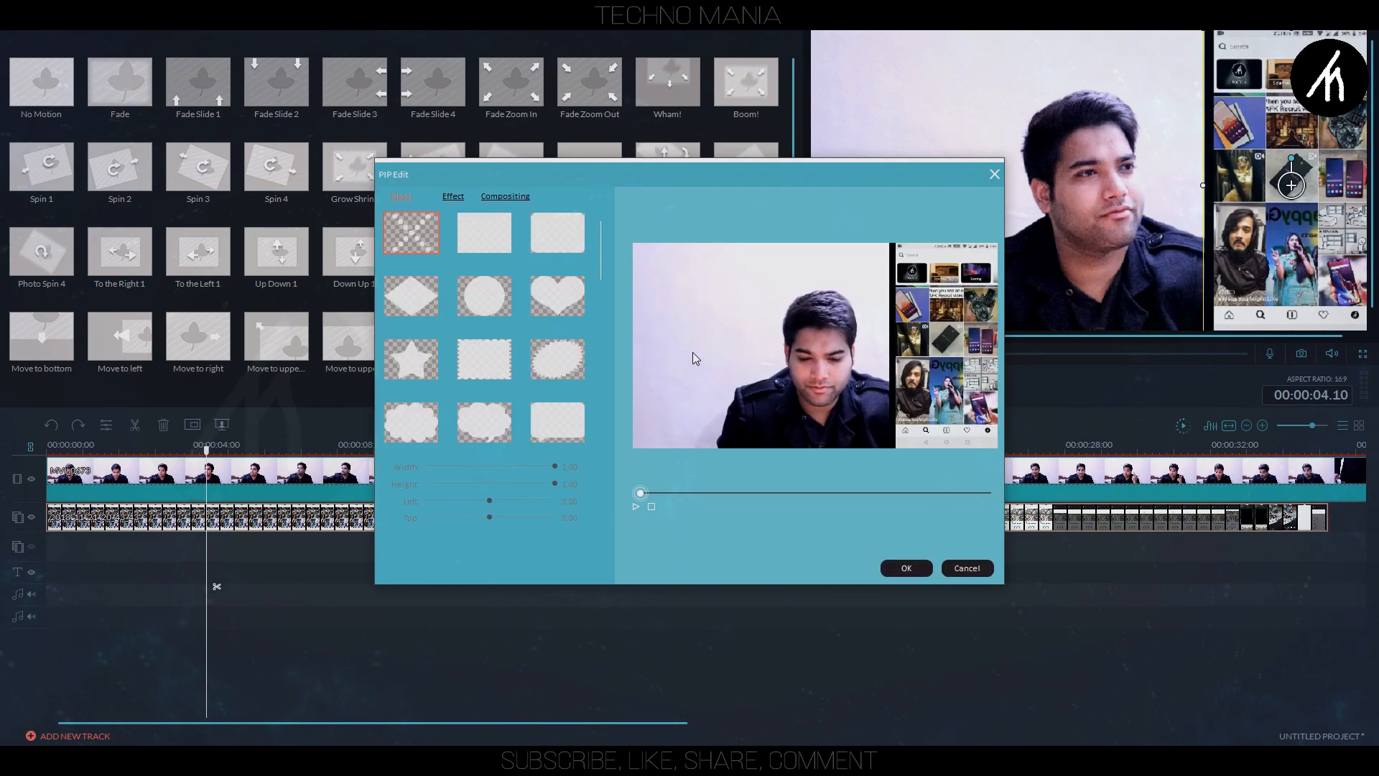
click(505, 196)
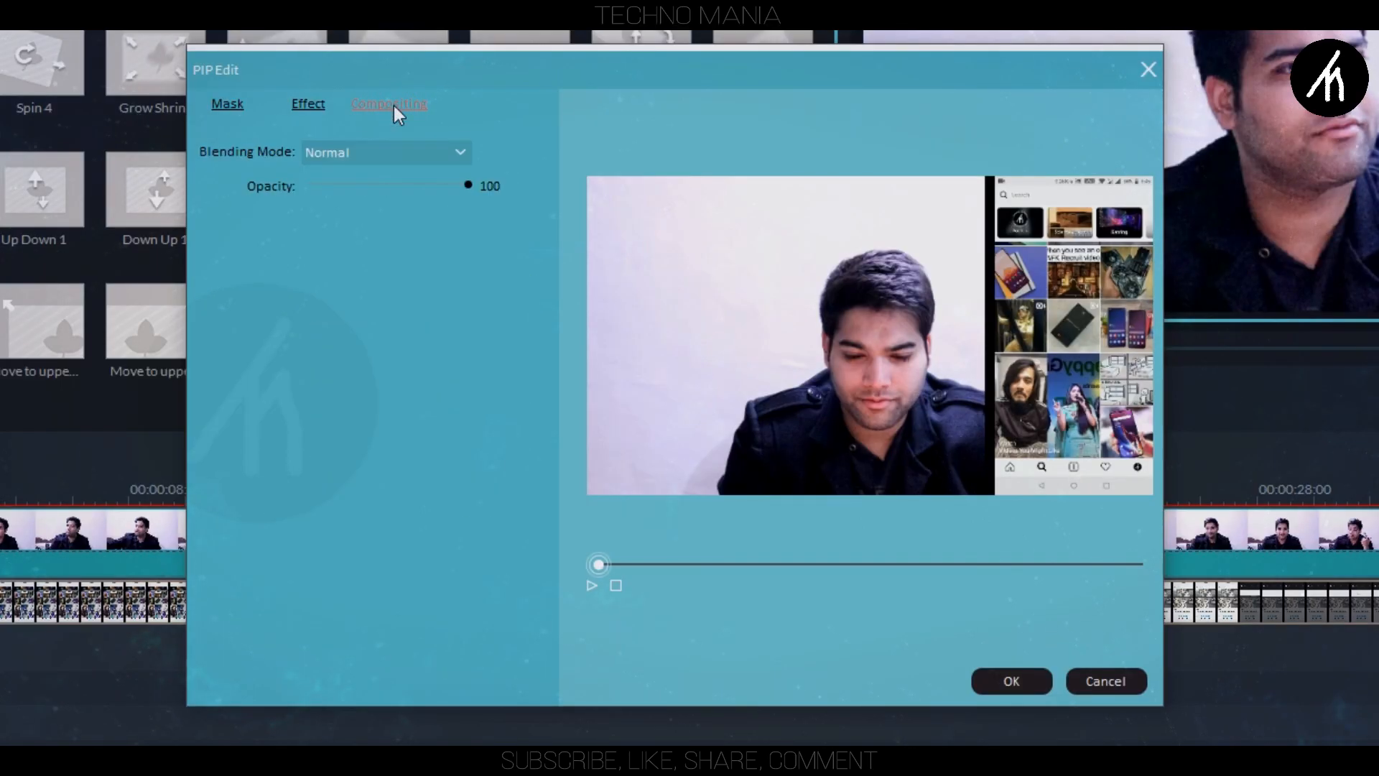
click(308, 104)
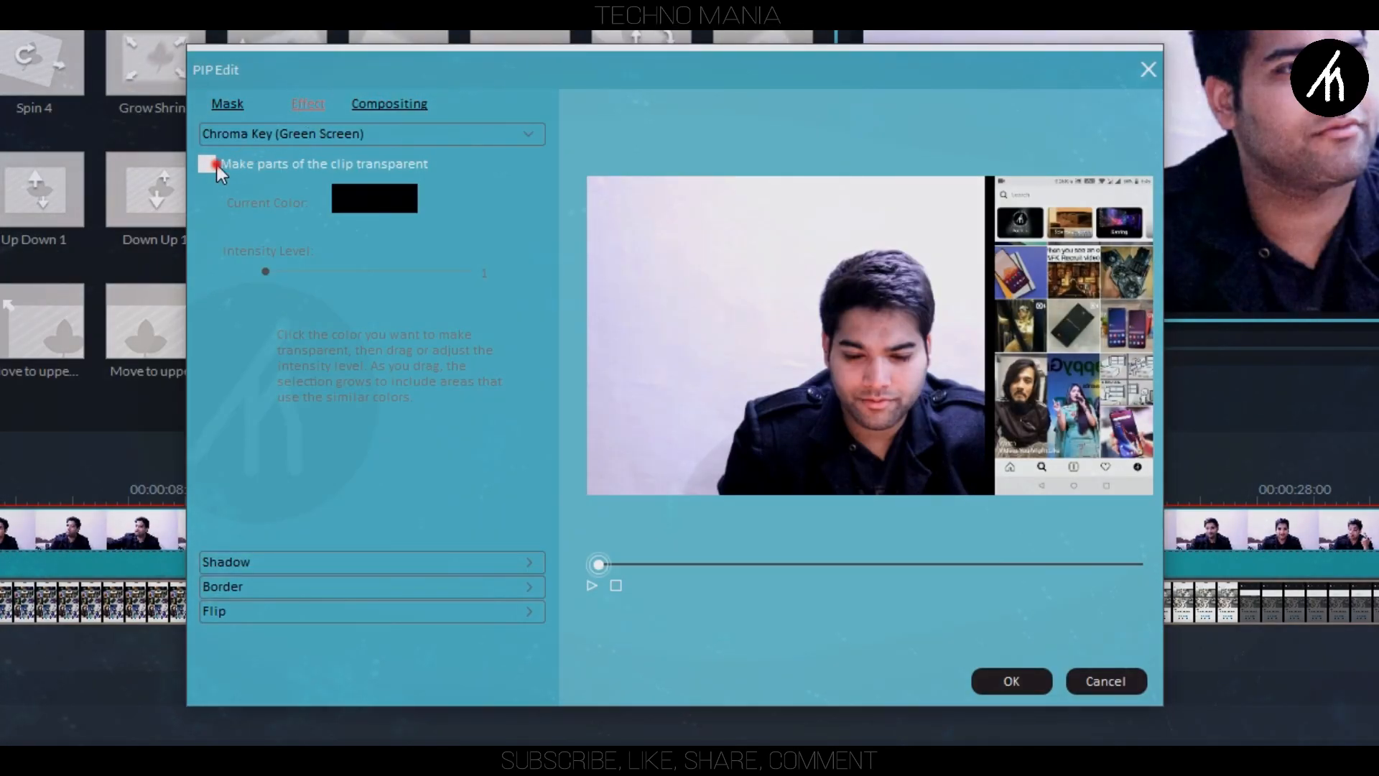
click(208, 164)
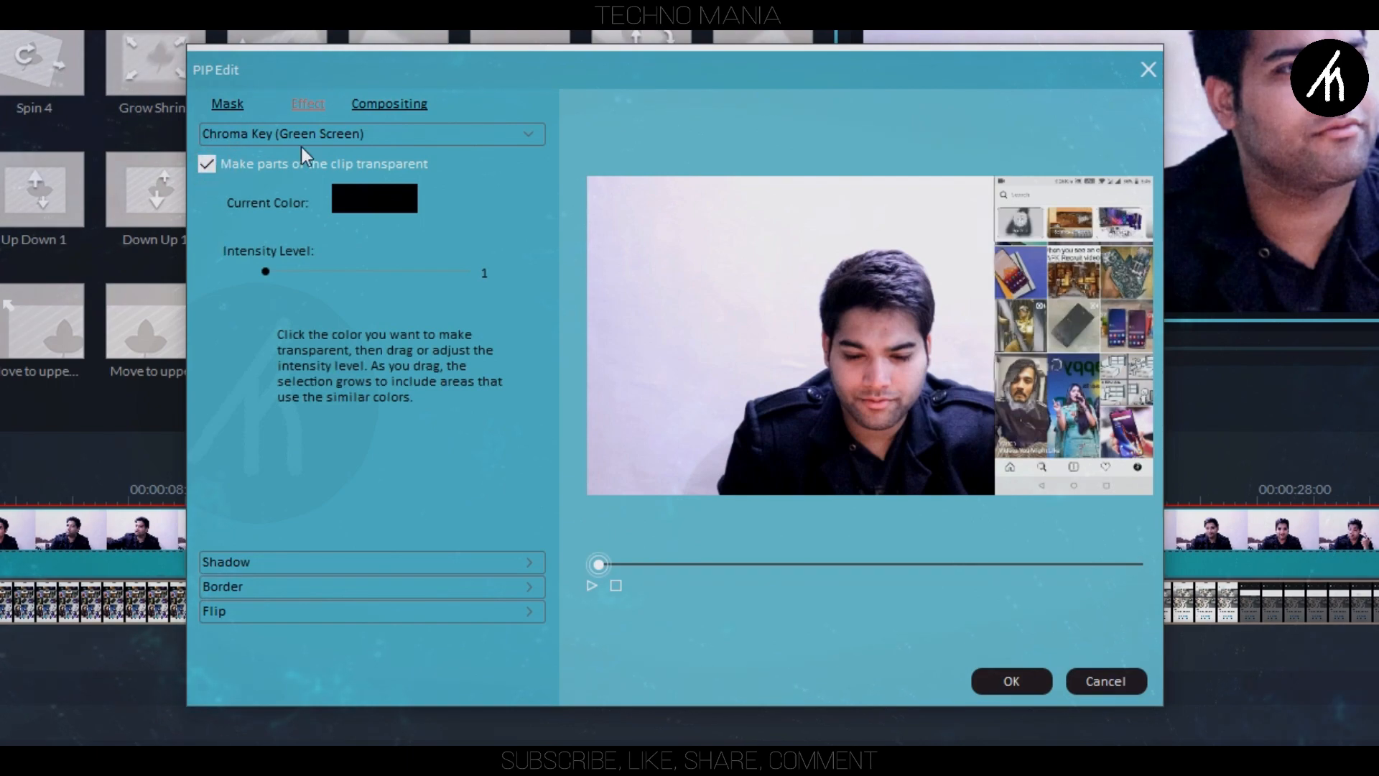
click(389, 104)
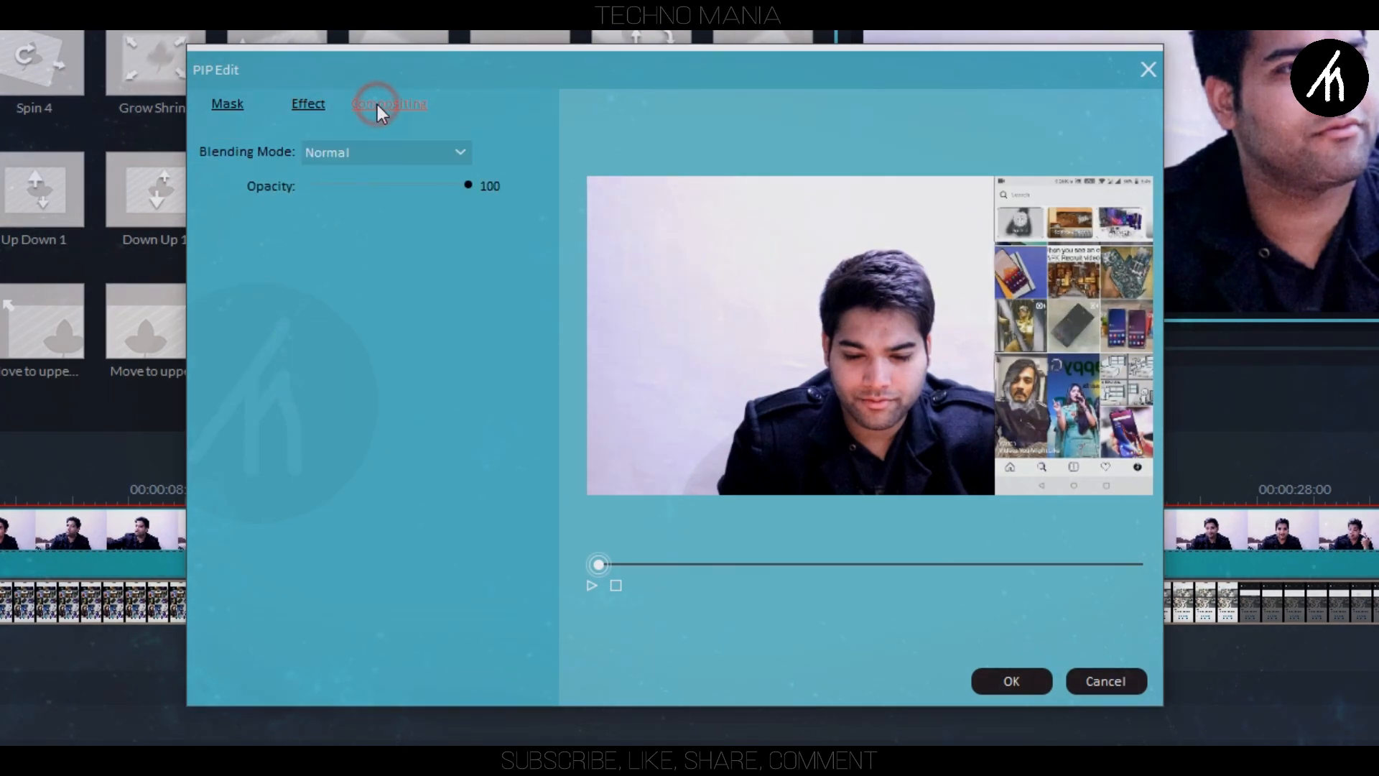
click(385, 152)
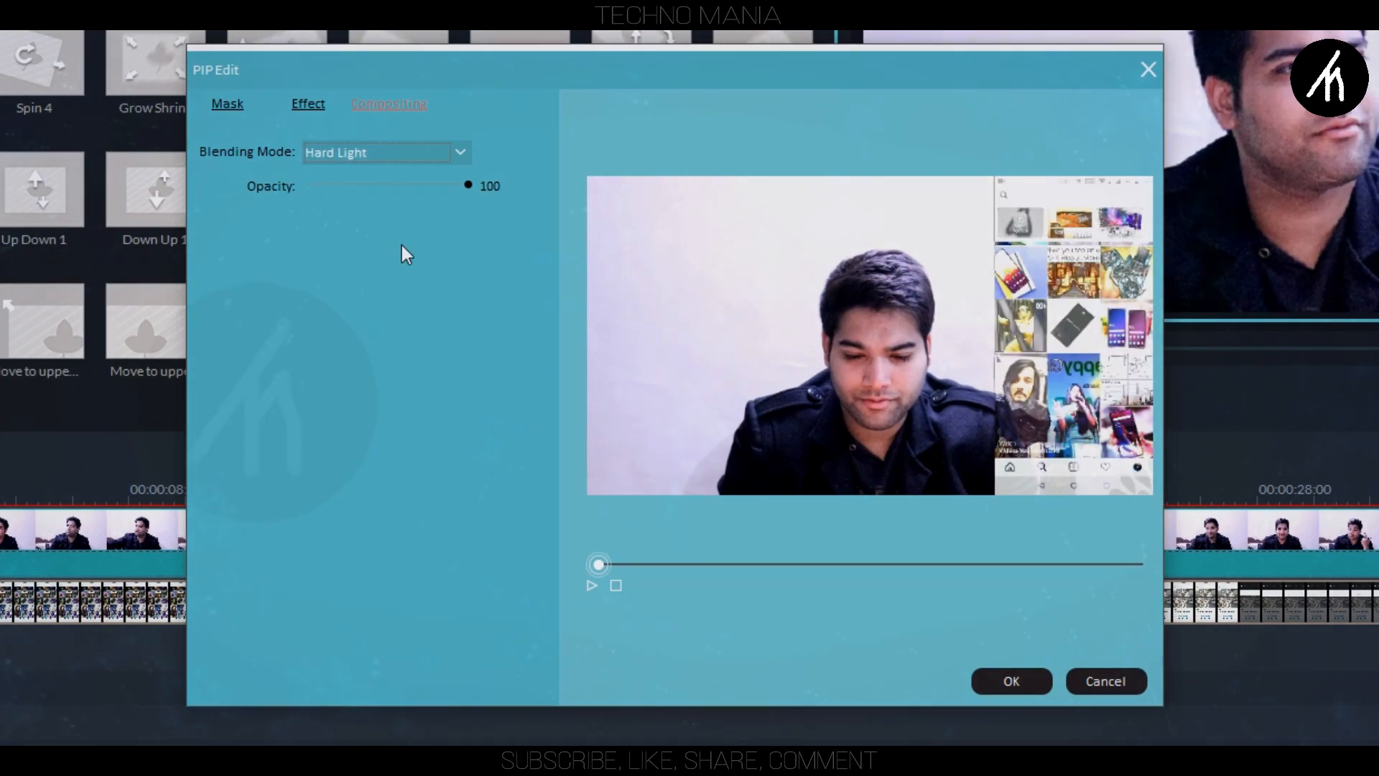
click(308, 104)
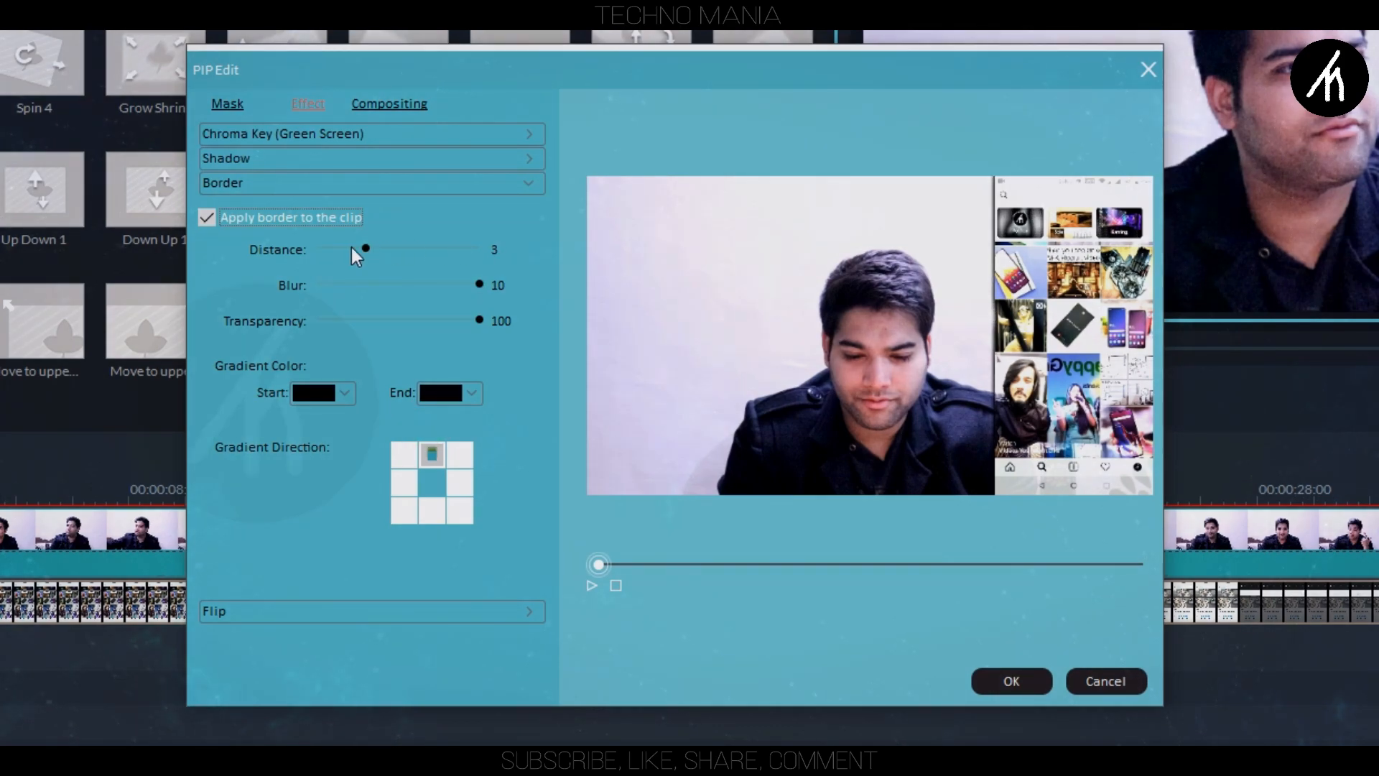
Set border transparency to 55 and distance to 4, then click OK
drag(478, 320, 405, 320)
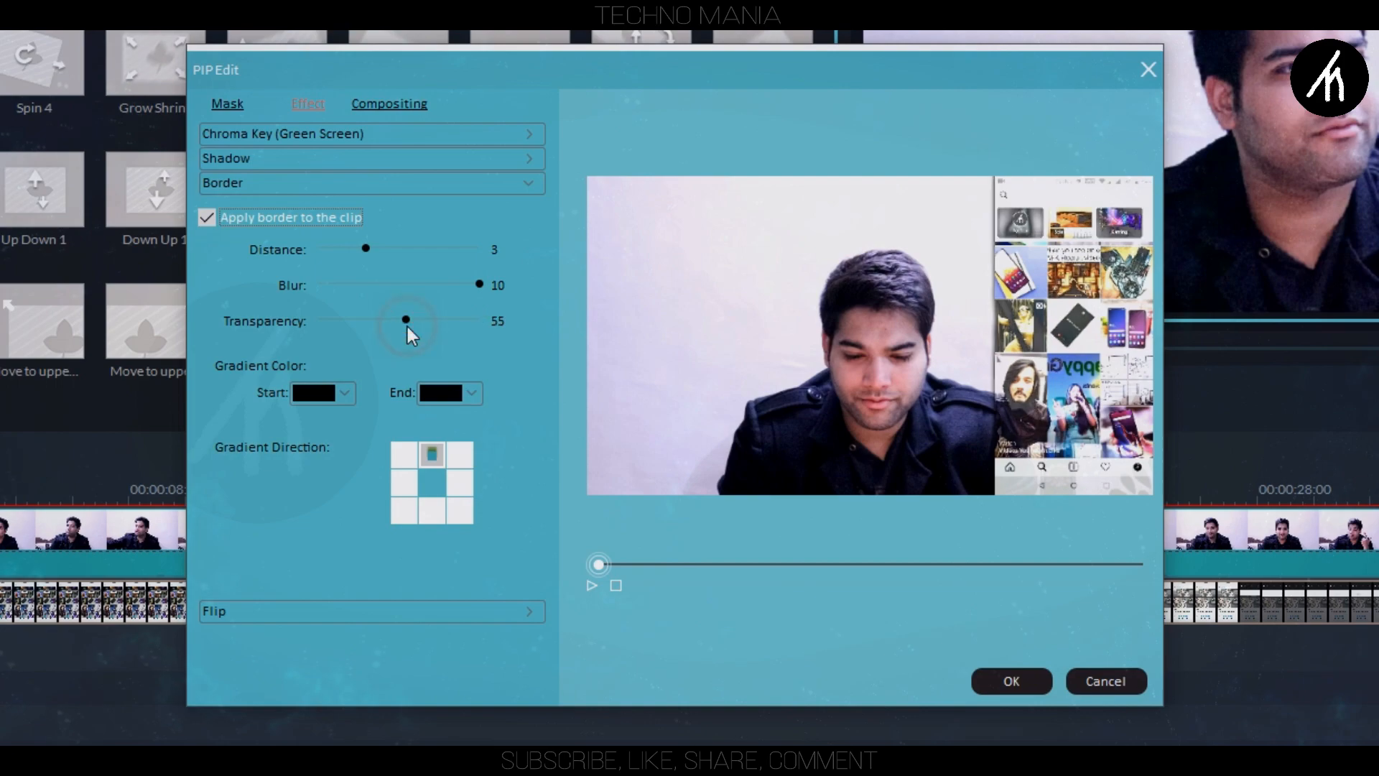
drag(367, 249, 397, 249)
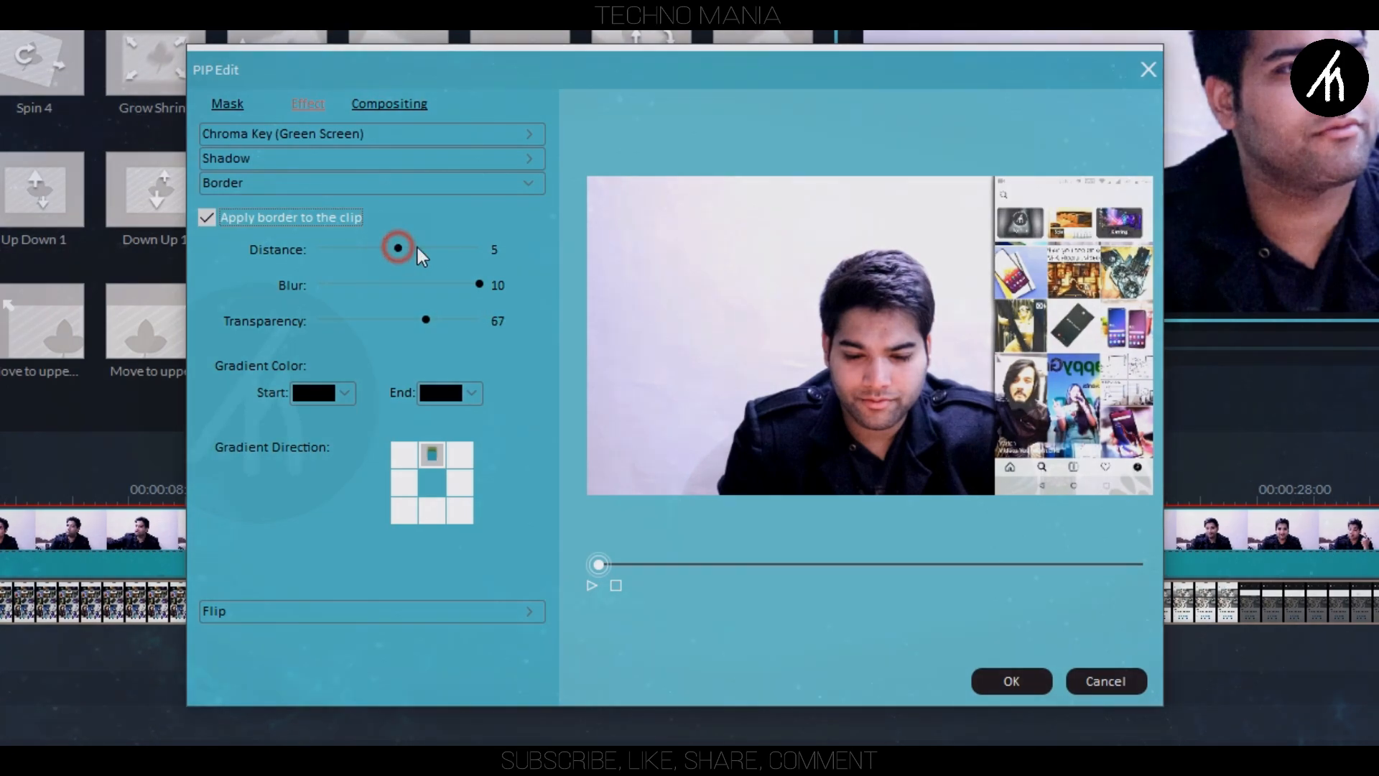
drag(397, 247, 463, 247)
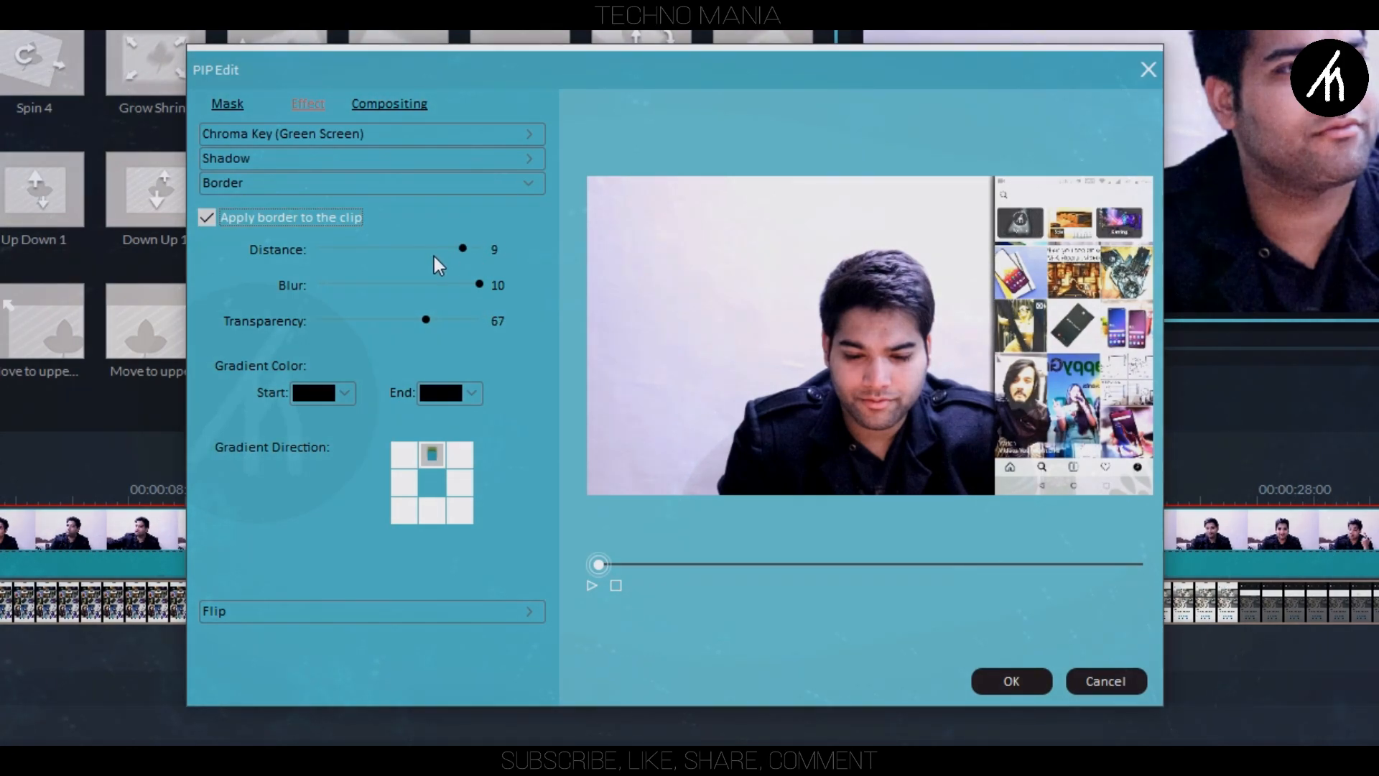
drag(462, 248, 381, 248)
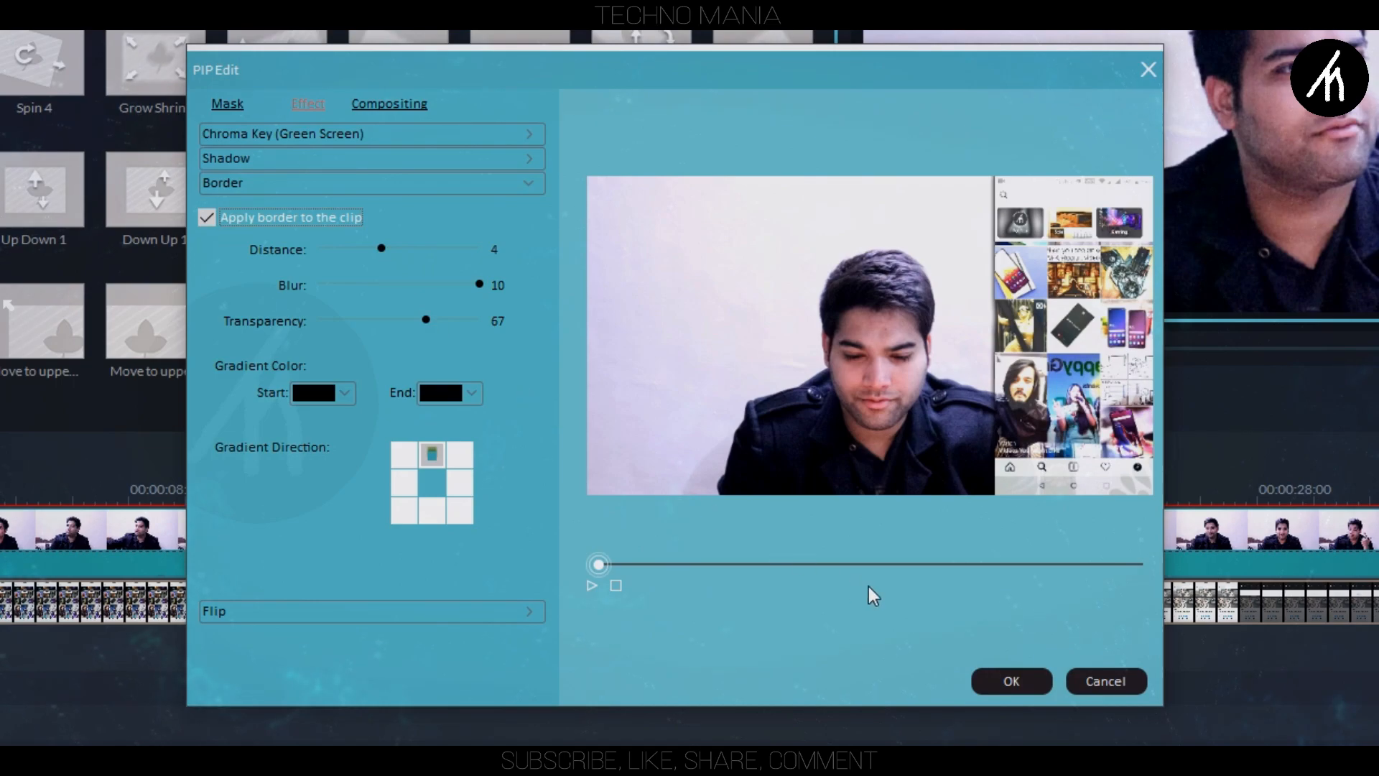
click(1012, 681)
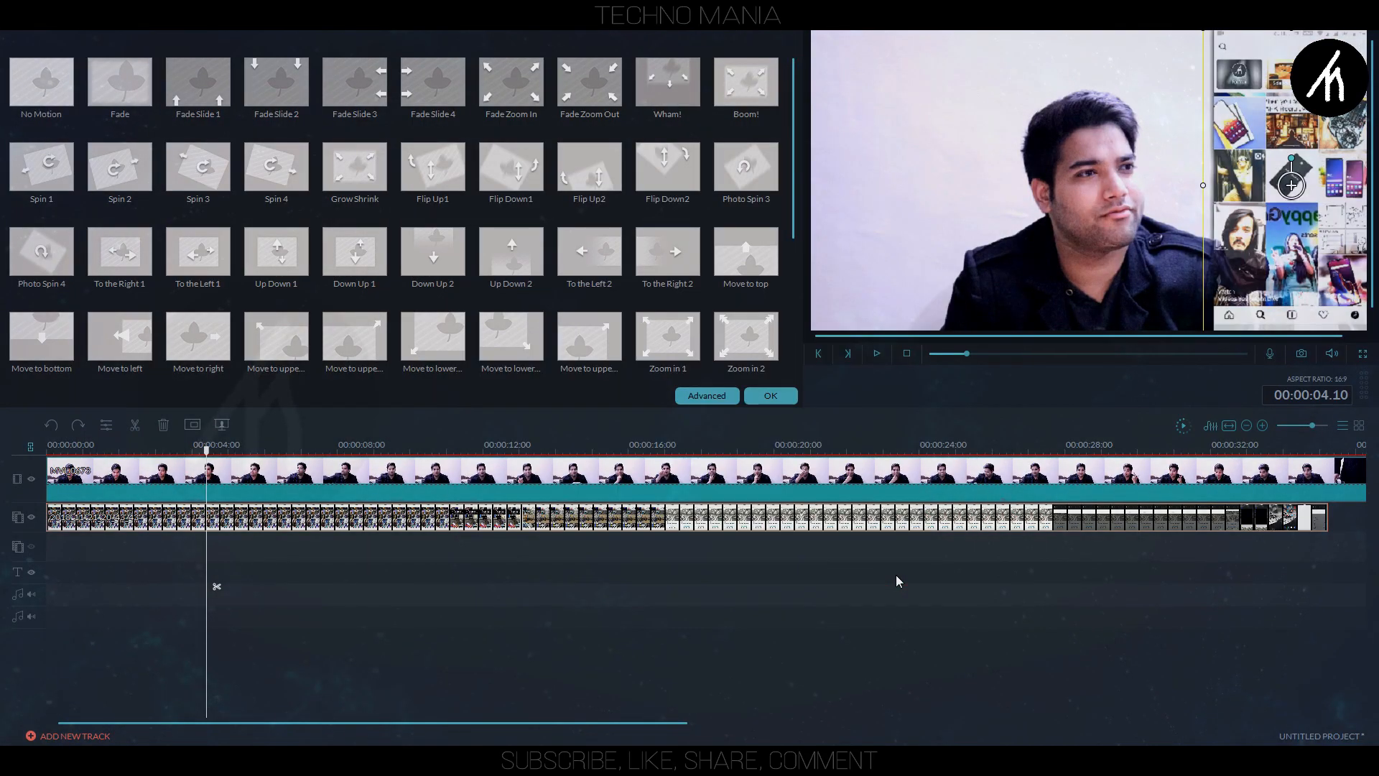
Open the Video settings panel for colour, speed and duration
click(876, 353)
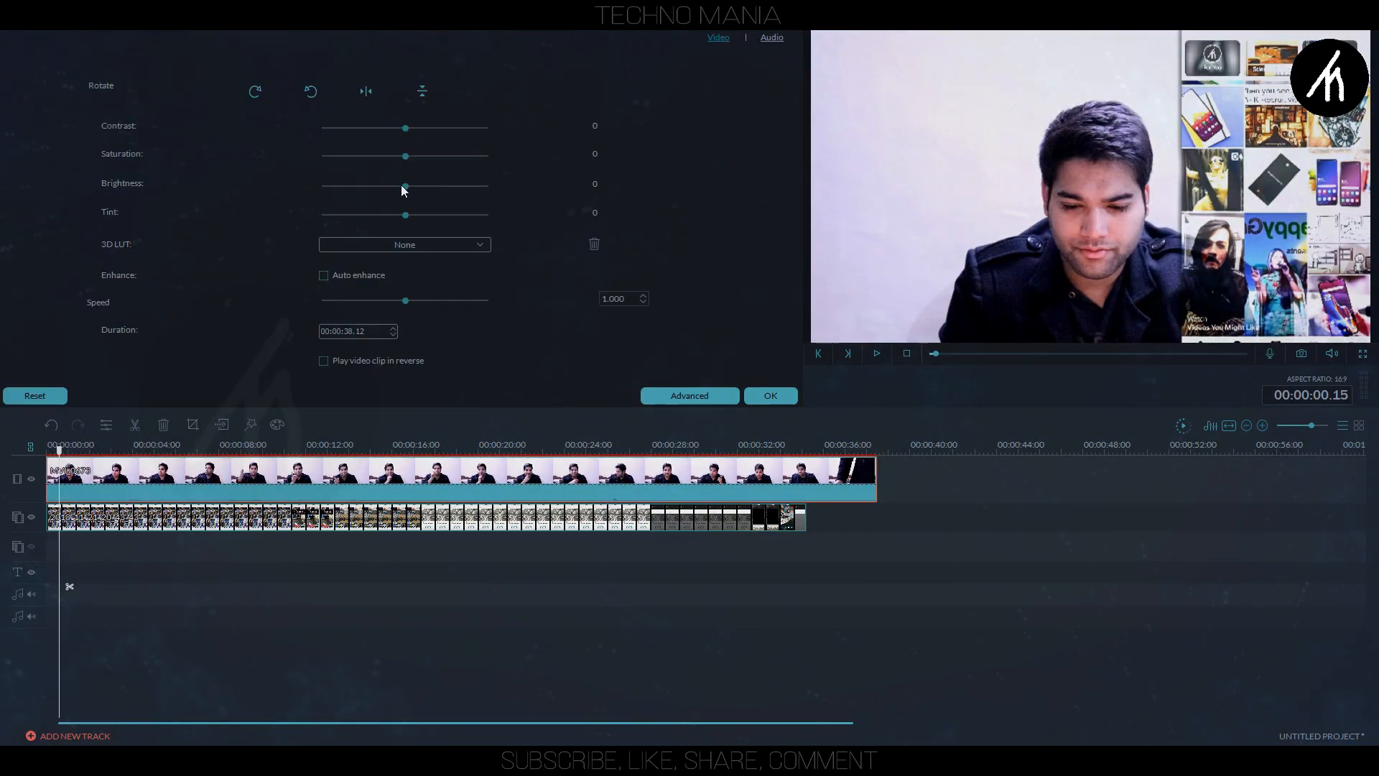
Lower the talking-head clip's contrast to -100 and reopen PIP Edit via Advanced
drag(404, 185, 393, 185)
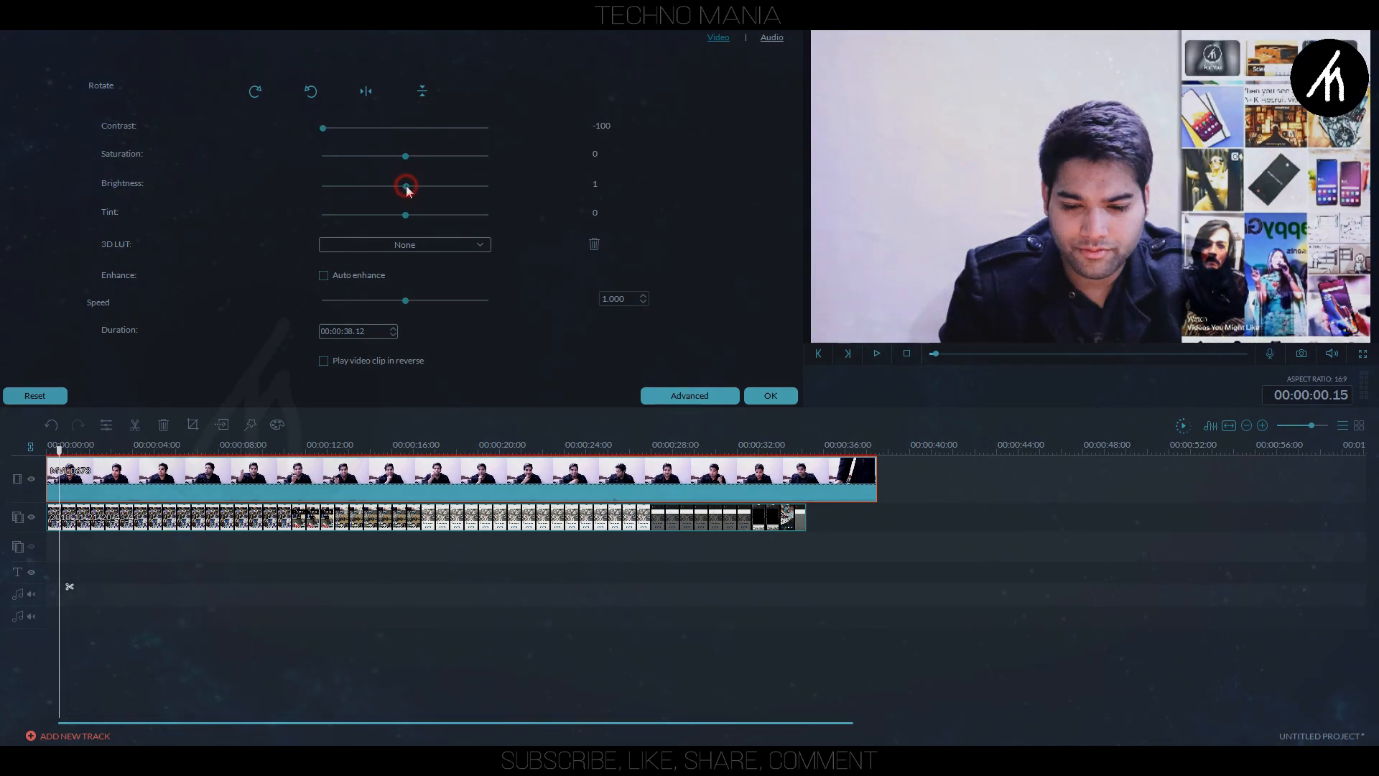
click(770, 395)
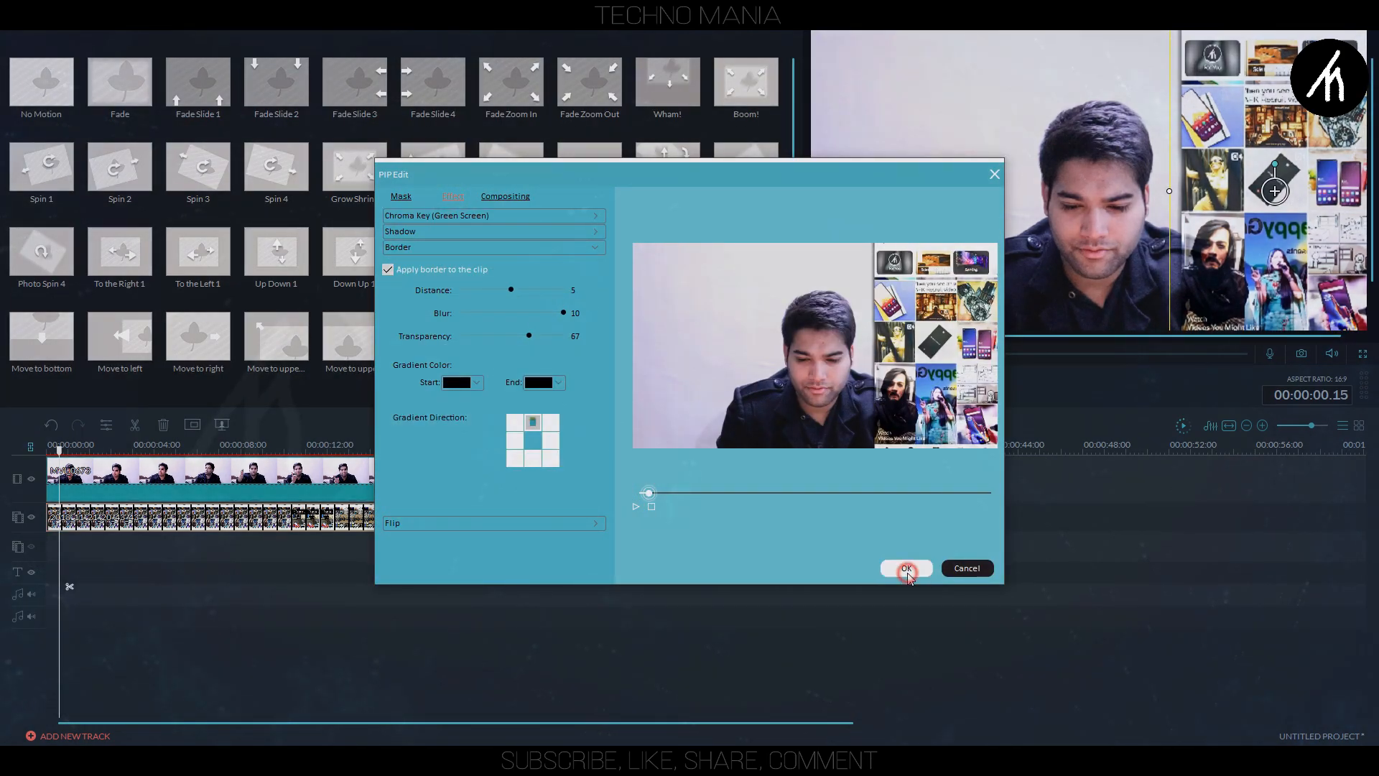
Accept the overlay's border settings with OK
click(906, 567)
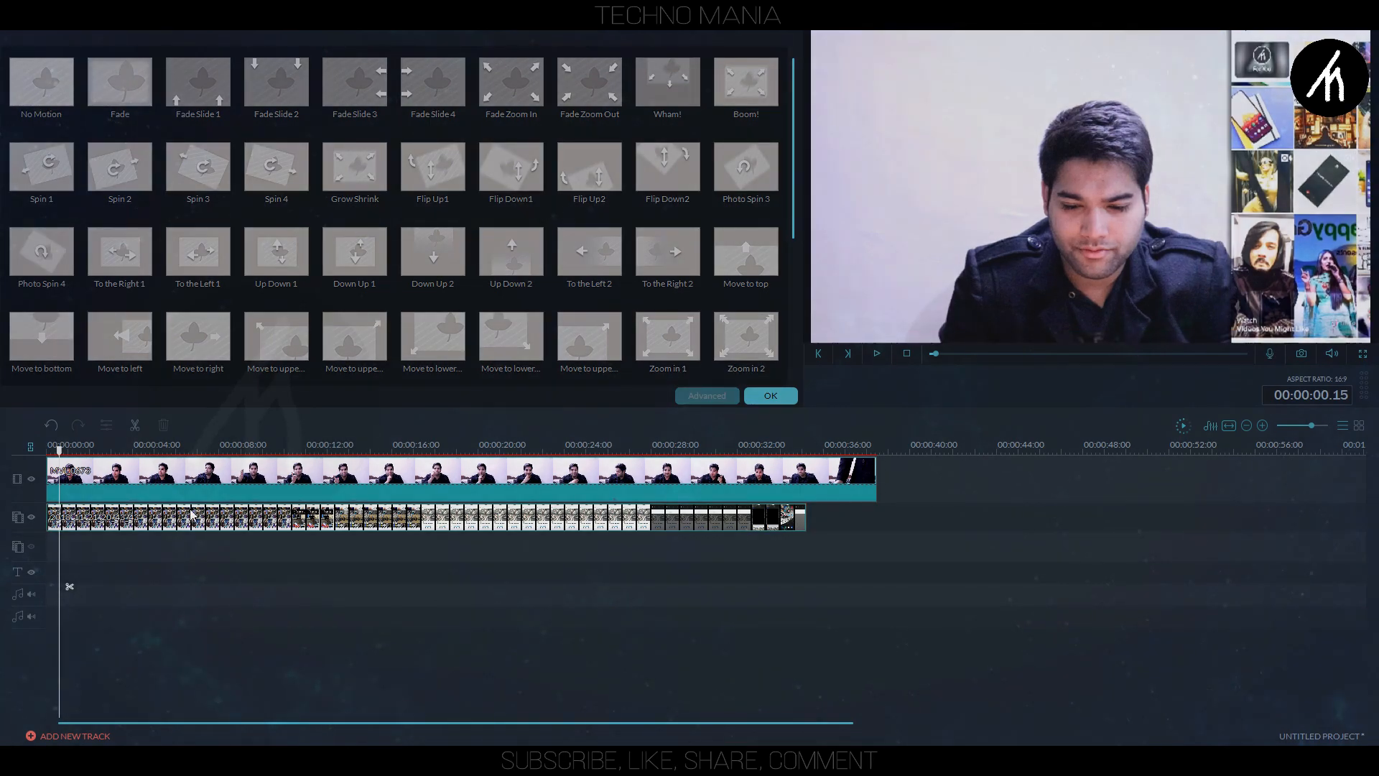
Move the playhead to 00:00:05, then to about 00:00:07
click(164, 449)
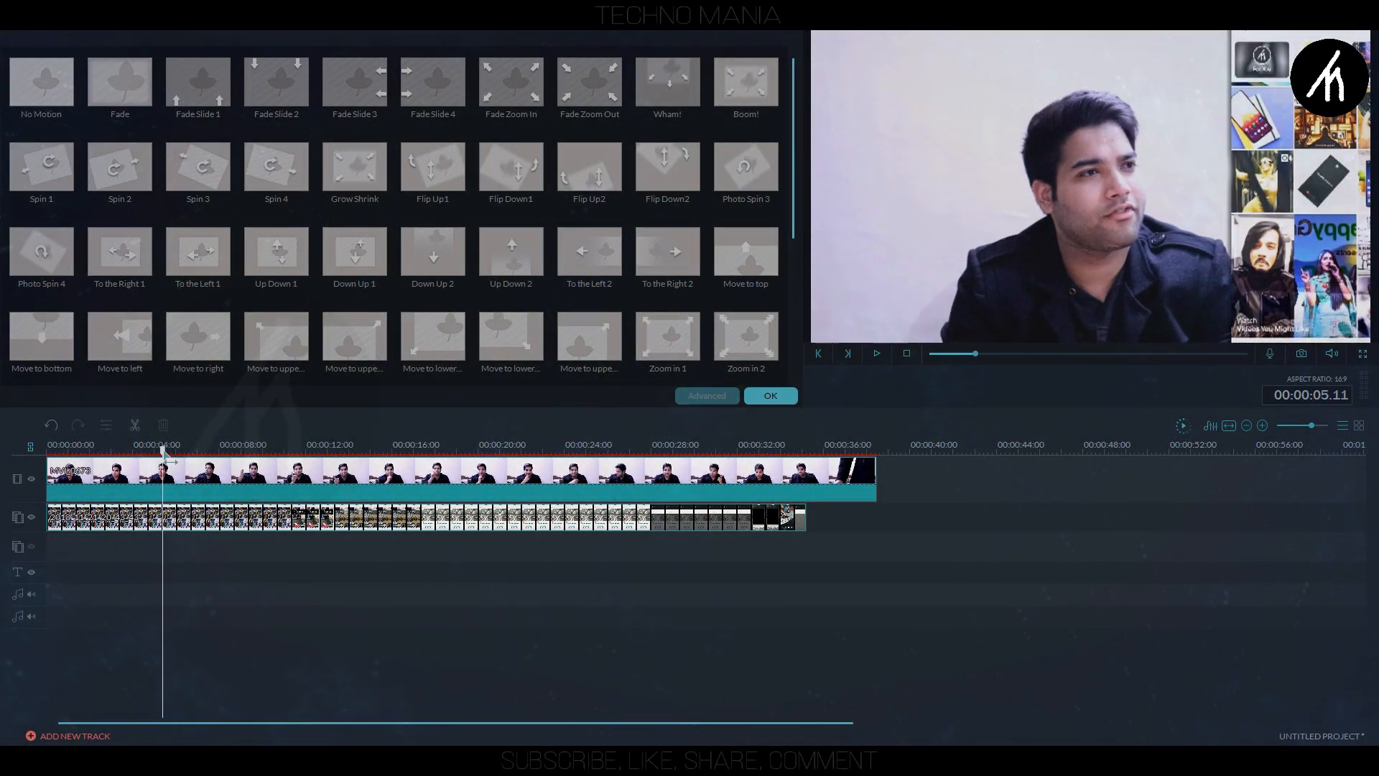
click(215, 445)
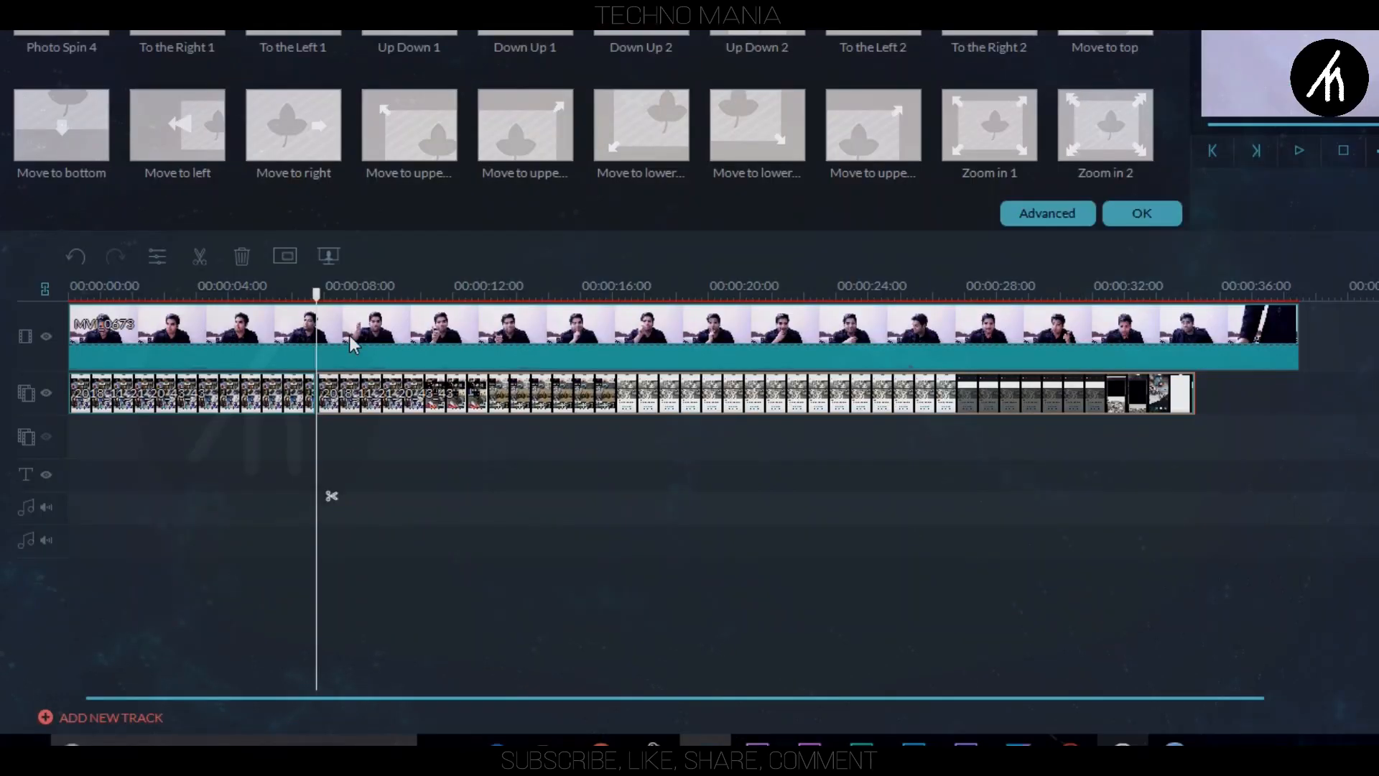
mouse_move(287, 391)
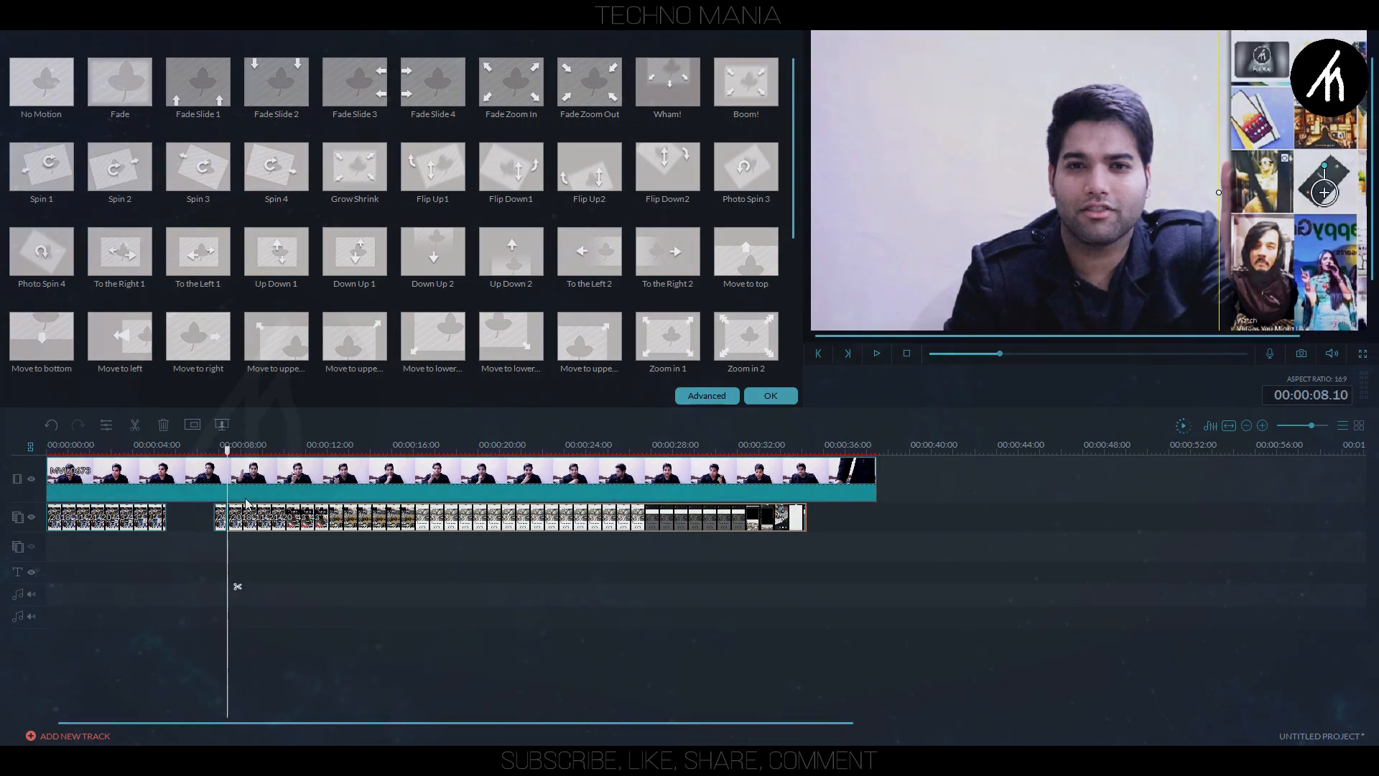
Select the later piece of the split phone clip and trim it near seven seconds
click(226, 519)
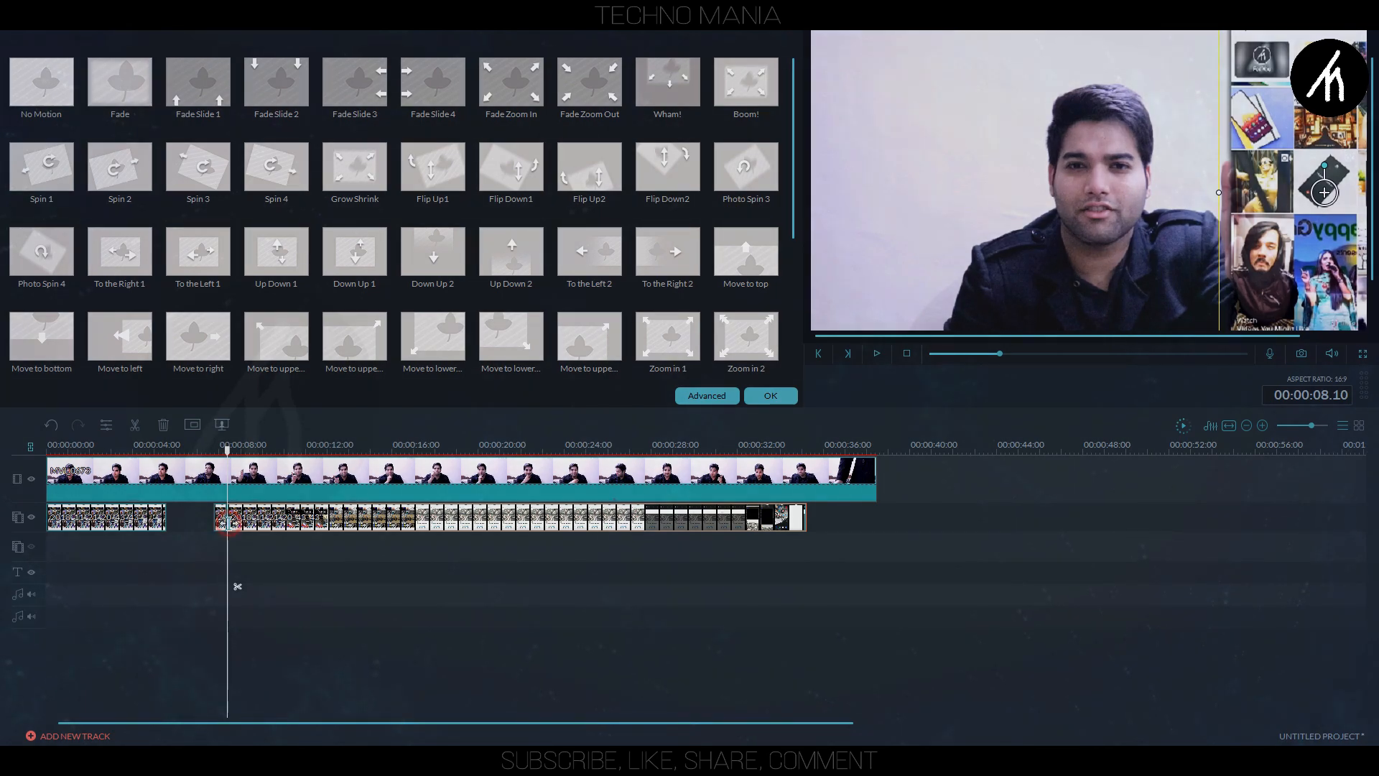
drag(227, 451, 247, 451)
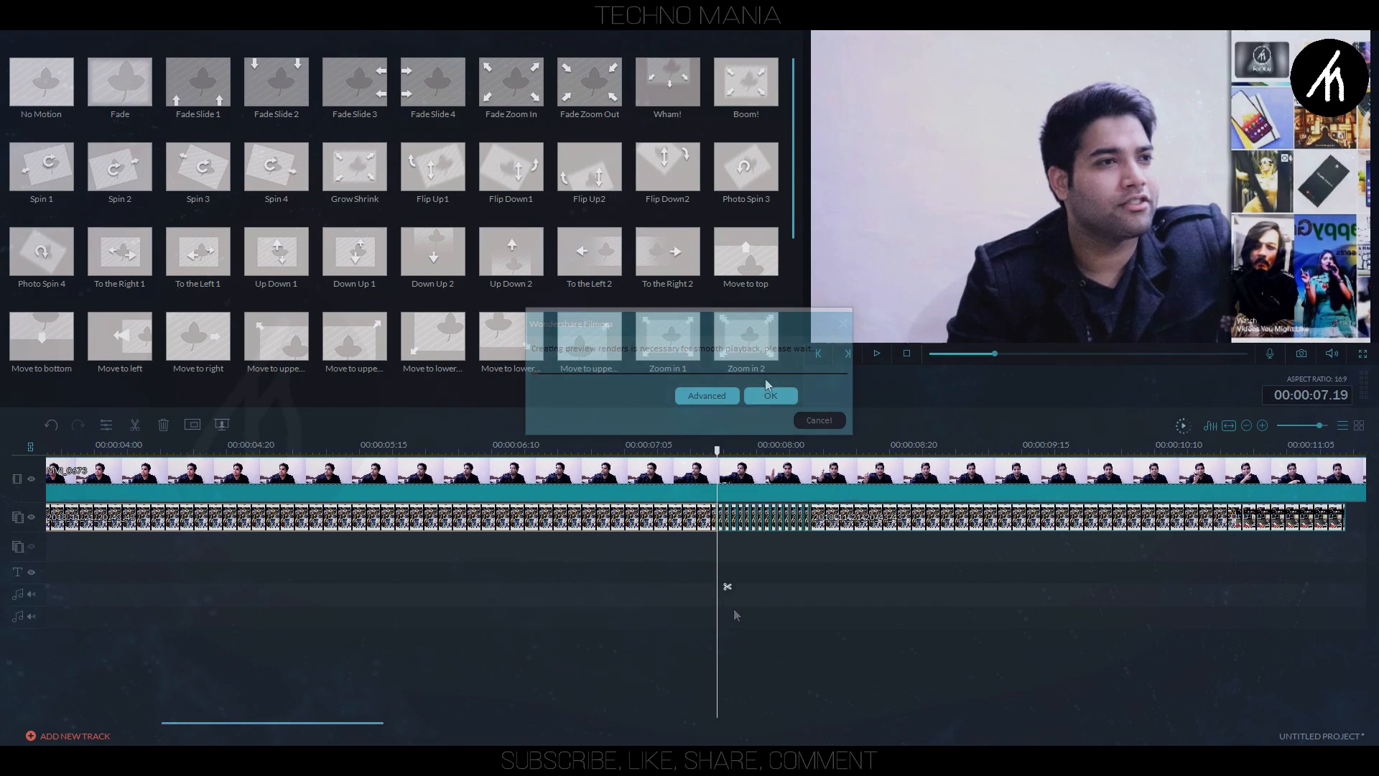
Confirm the Motion panel with OK to return to the Media library
click(771, 395)
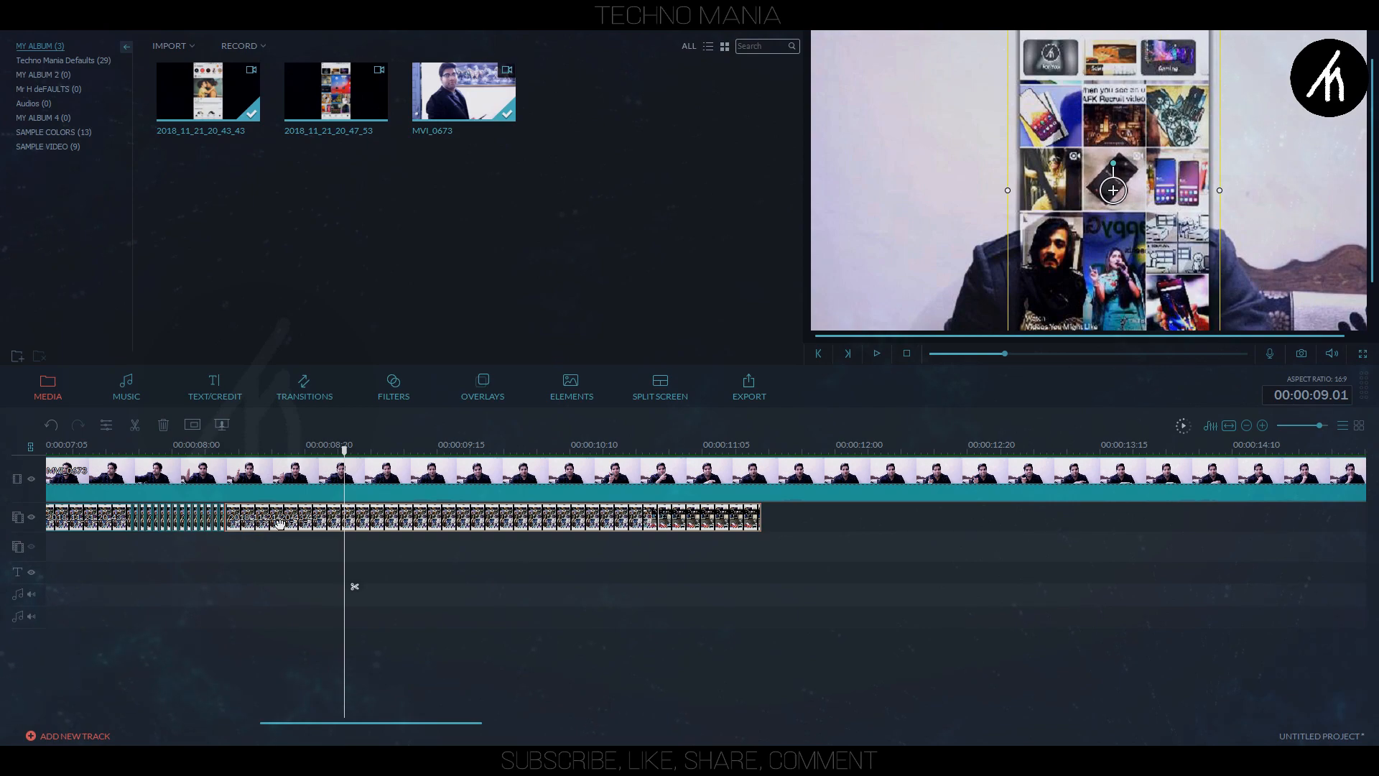
Move the playhead to about 00:00:18 and show the Cinematic Looks filters
click(877, 353)
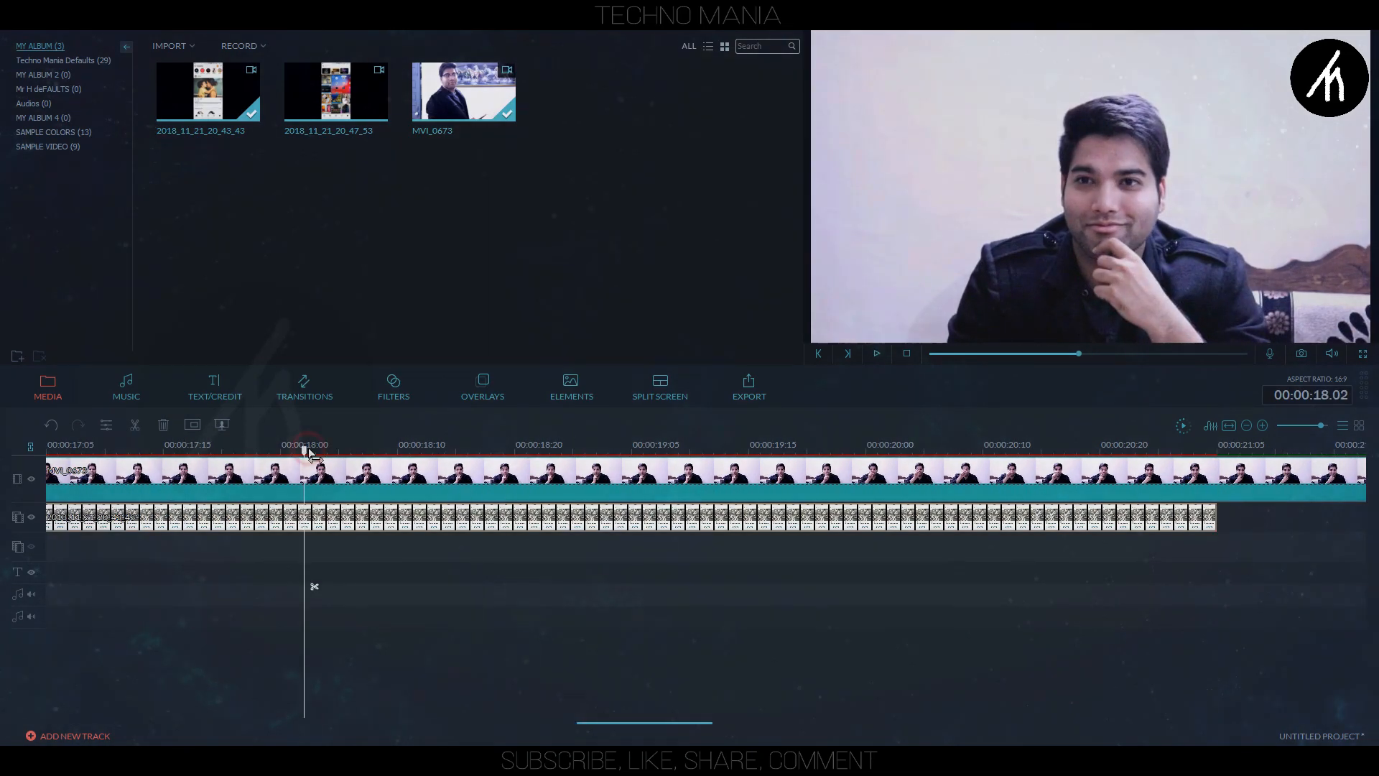
click(393, 386)
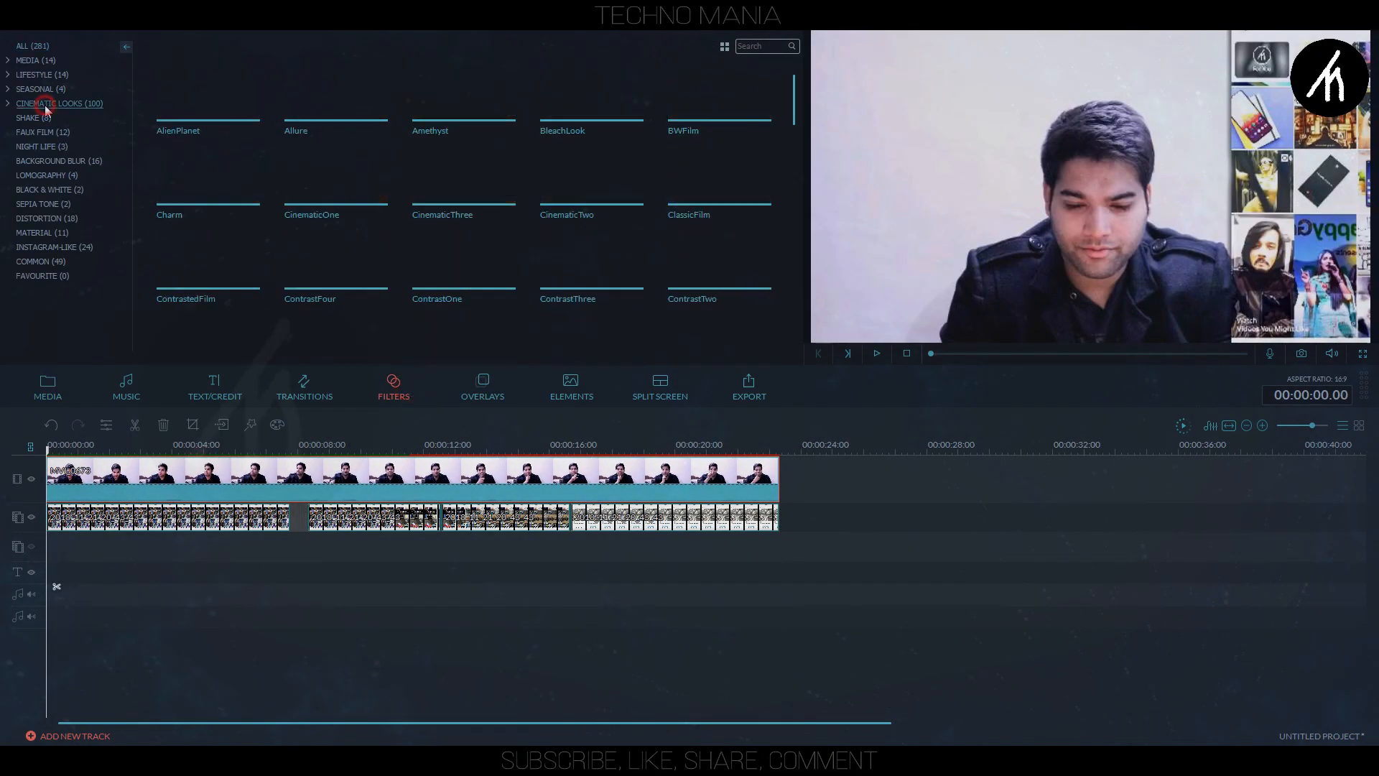